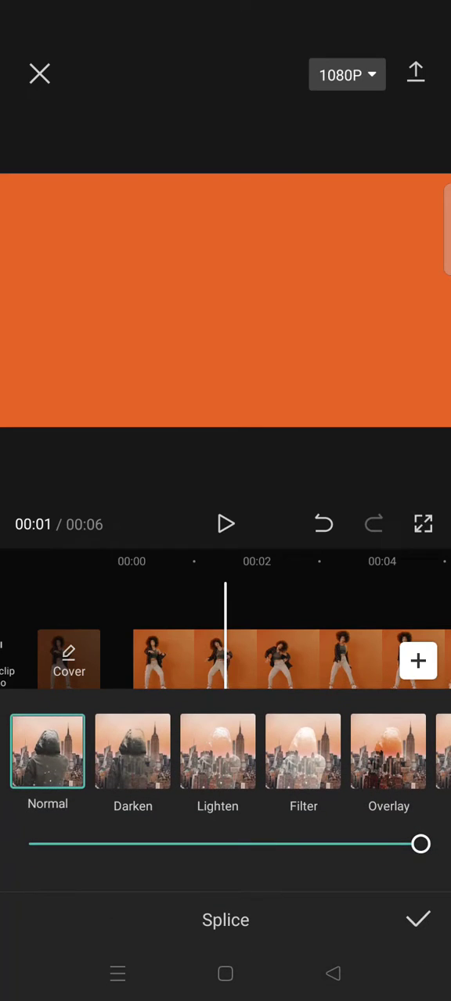
Set the colour clip's blend mode to Overlay and its strength to 79.
{"action": "left_click", "coordinate": [388, 751]}
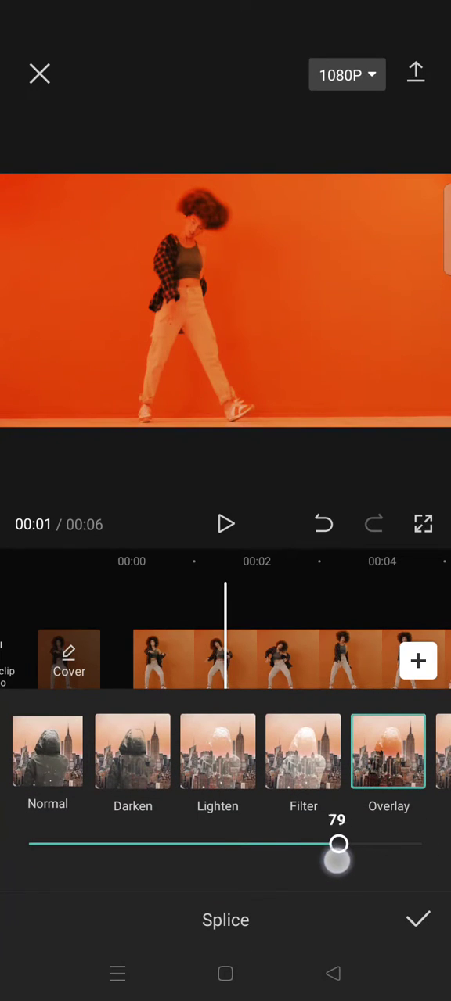
{"action": "left_click_drag", "start_coordinate": [338, 844], "coordinate": [304, 843]}
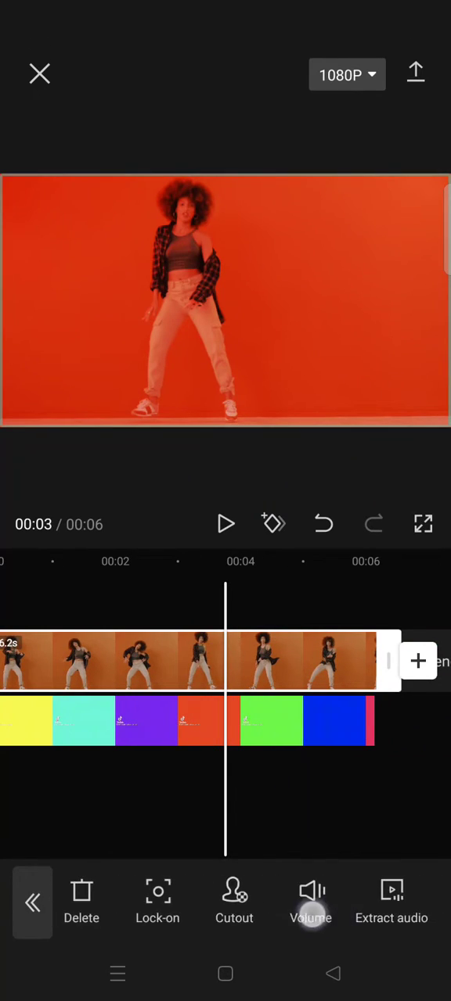
Scroll the timeline to place the copied dancer clip above the colour clip.
{"action": "scroll", "scroll_direction": "left", "scroll_amount": 3}
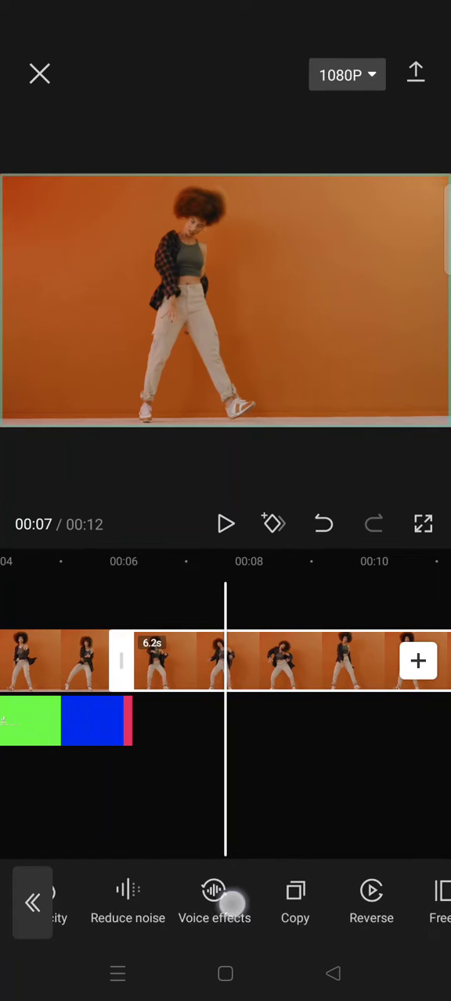
{"action": "scroll", "scroll_direction": "left", "scroll_amount": 3}
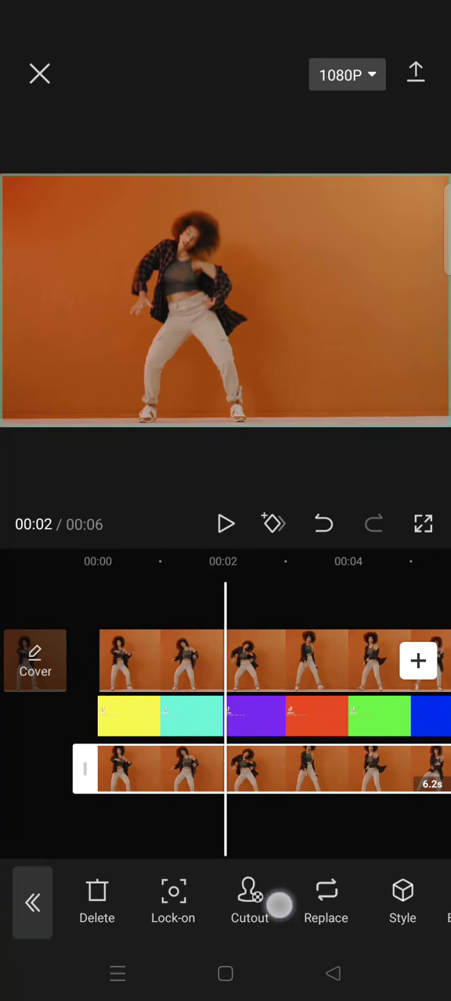
Start a Customized cutout and paint the dancer's head and body with the Quick brush.
{"action": "left_click", "coordinate": [251, 905]}
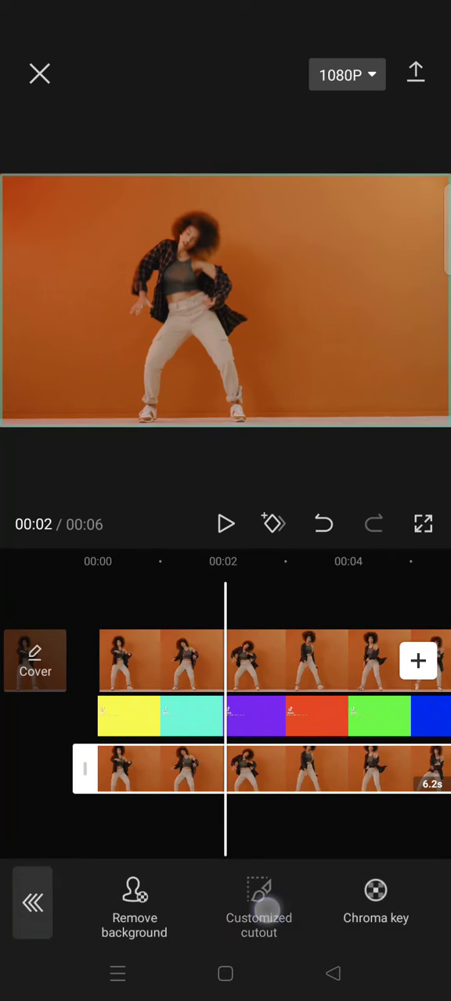
{"action": "left_click", "coordinate": [259, 907]}
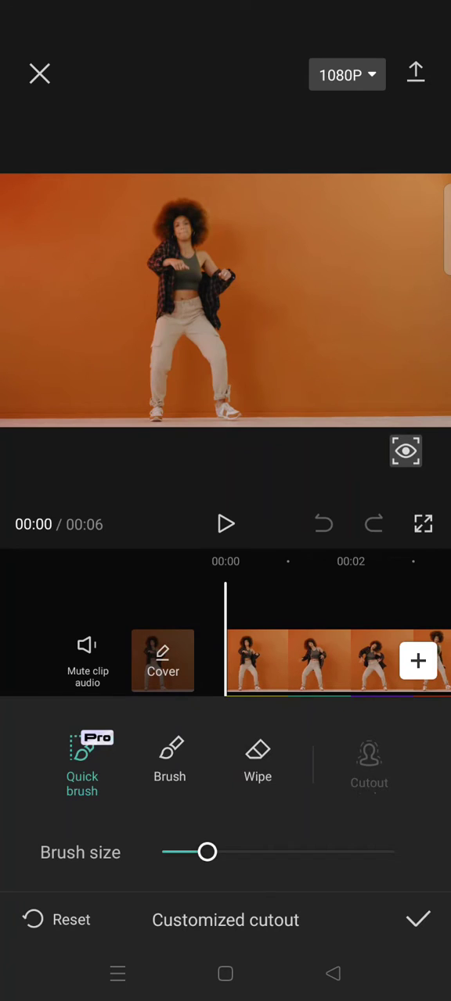
{"action": "left_click", "coordinate": [181, 231]}
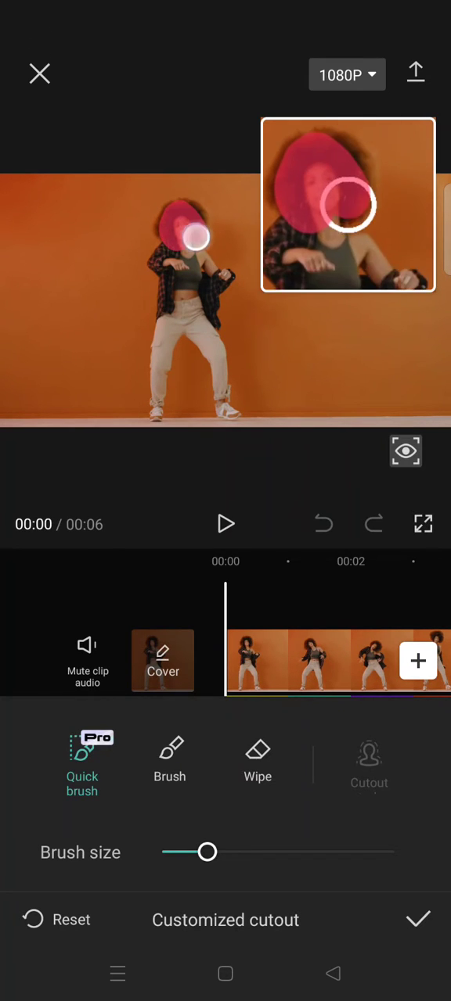
{"action": "left_click_drag", "start_coordinate": [194, 238], "coordinate": [159, 353]}
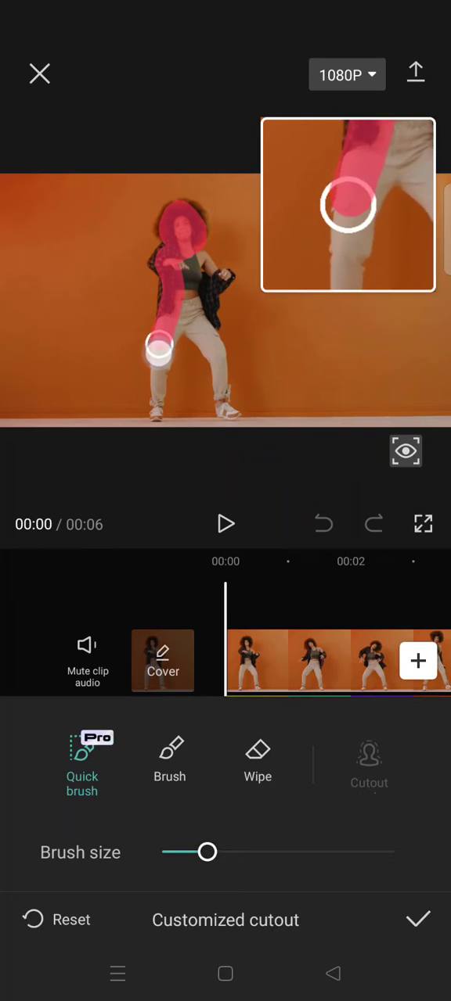
{"action": "left_click_drag", "start_coordinate": [158, 345], "coordinate": [197, 328]}
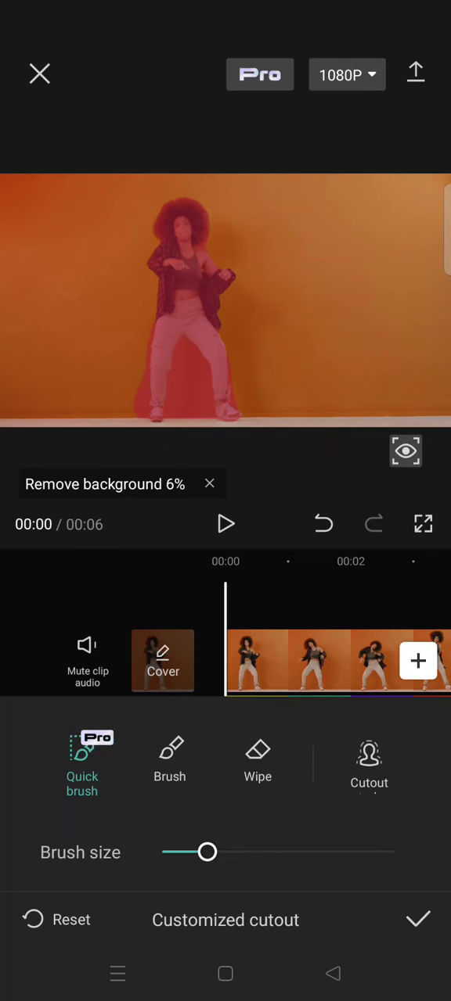
Switch to Wipe, confirm the cutout and continue past the Pro membership prompt.
{"action": "left_click", "coordinate": [257, 763]}
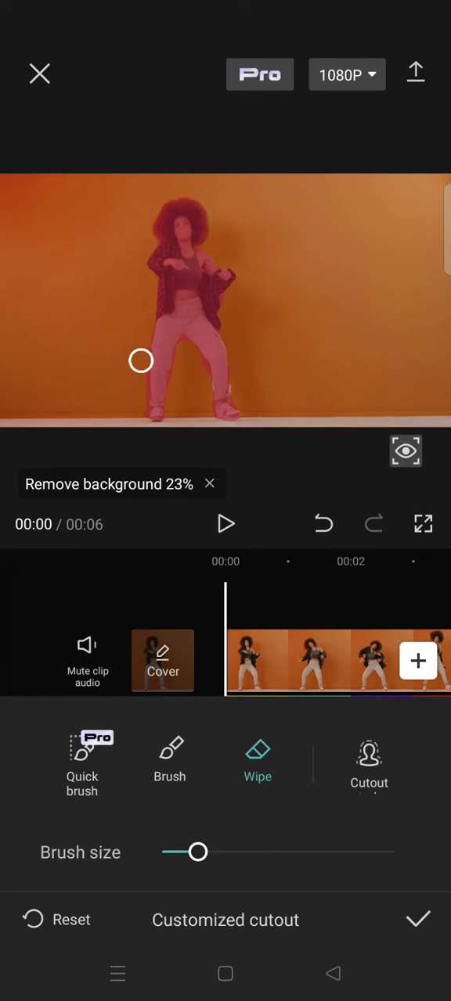
{"action": "left_click", "coordinate": [416, 72]}
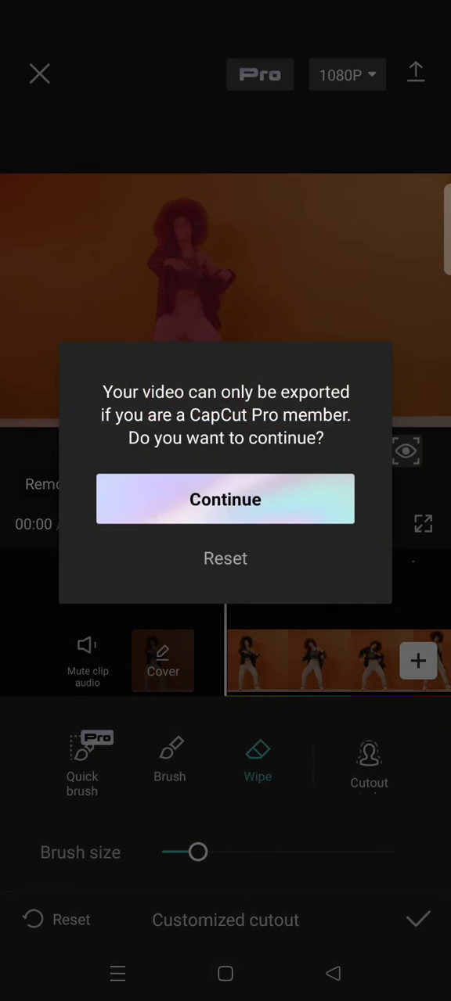
{"action": "left_click", "coordinate": [225, 499]}
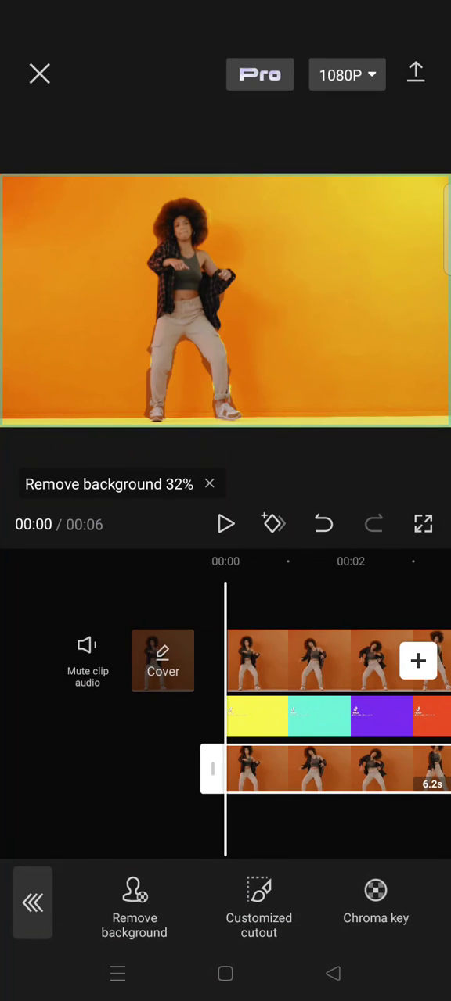